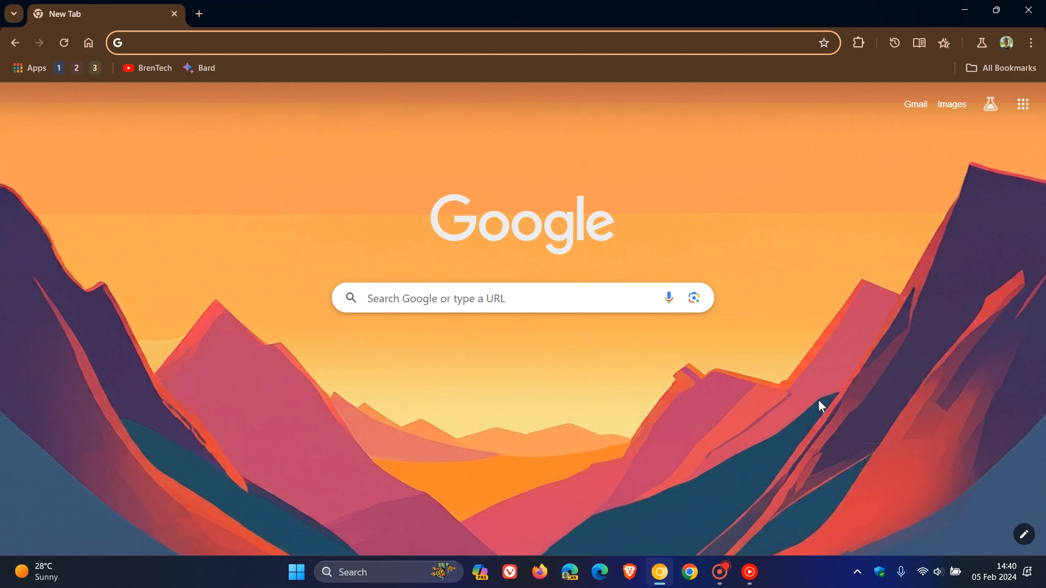
pyautogui.moveTo(839, 392)
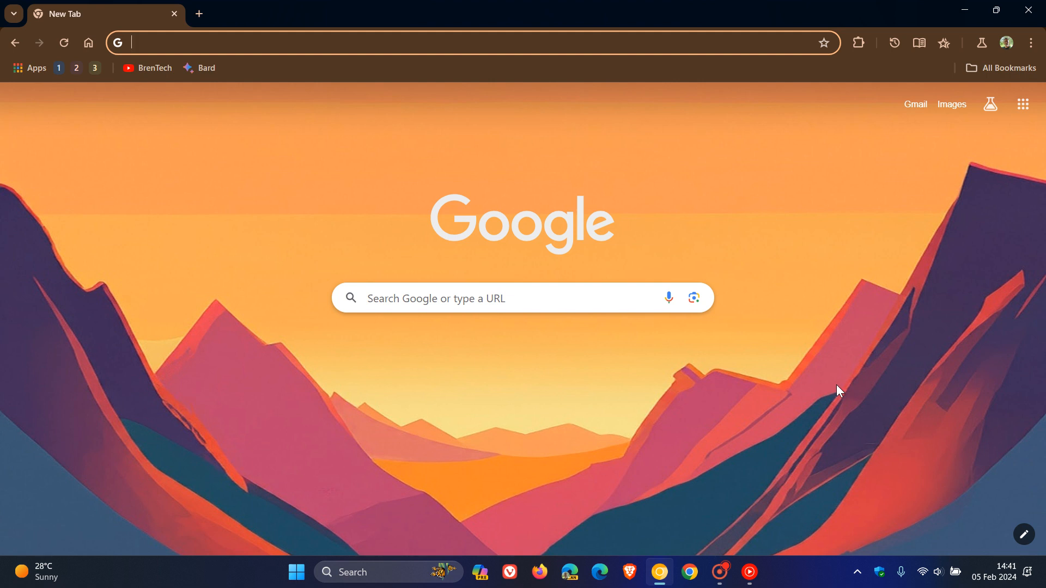
pyautogui.moveTo(865, 321)
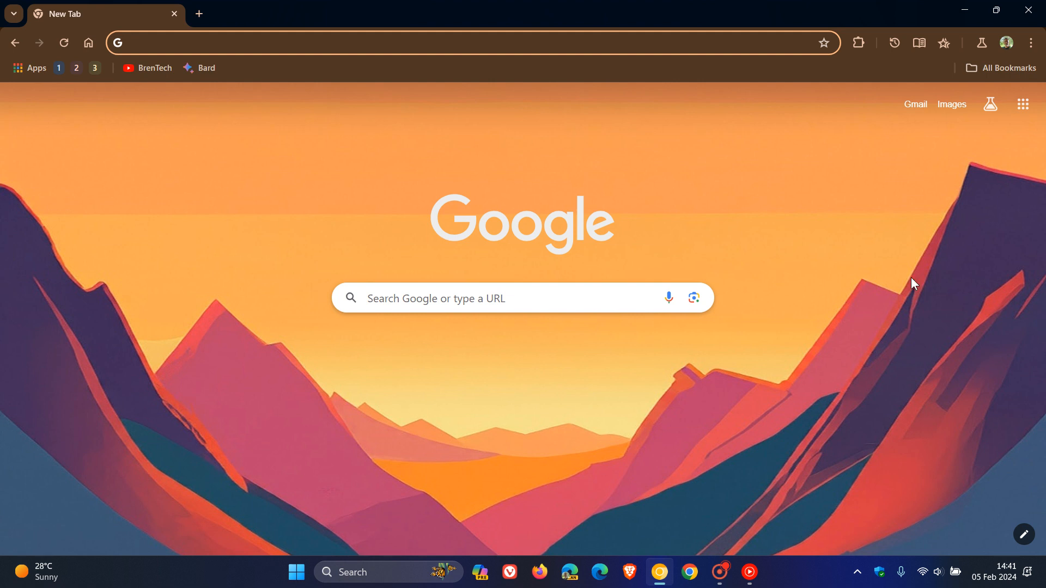
pyautogui.moveTo(718, 126)
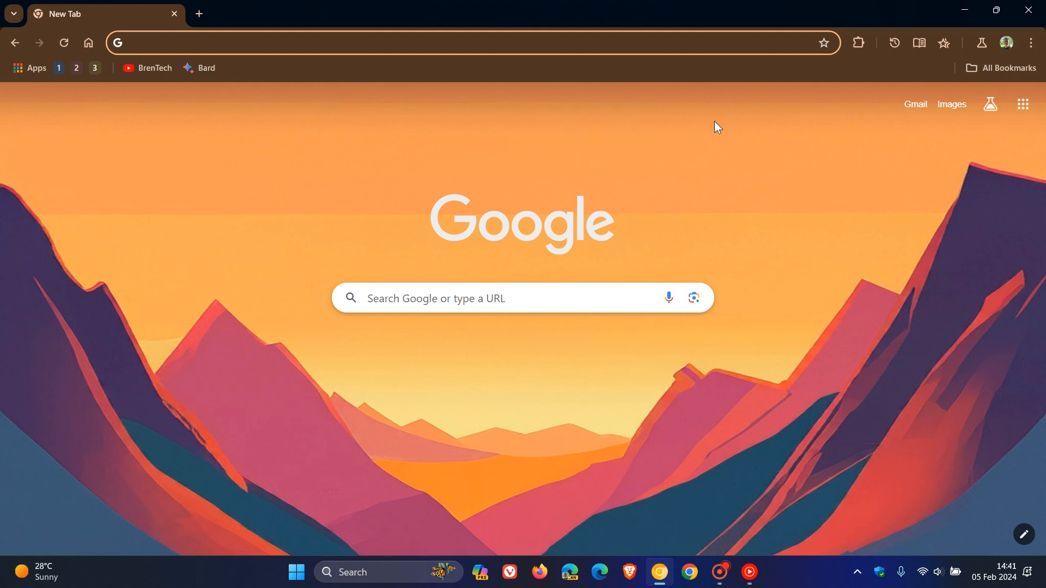
pyautogui.moveTo(825, 364)
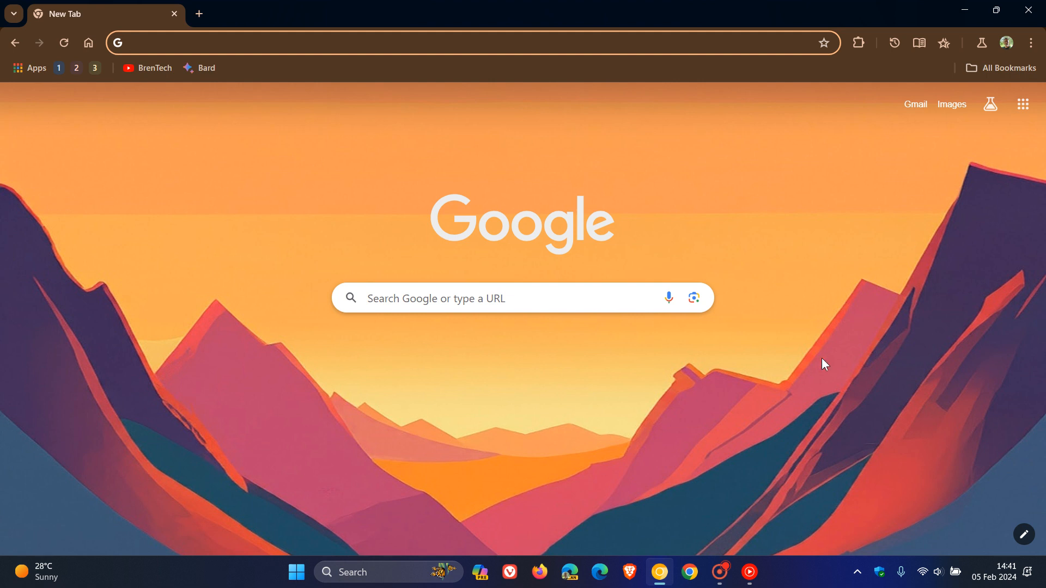
# View Chrome's Task Manager process list via More tools, including the network service process, then close it
pyautogui.click(267, 43)
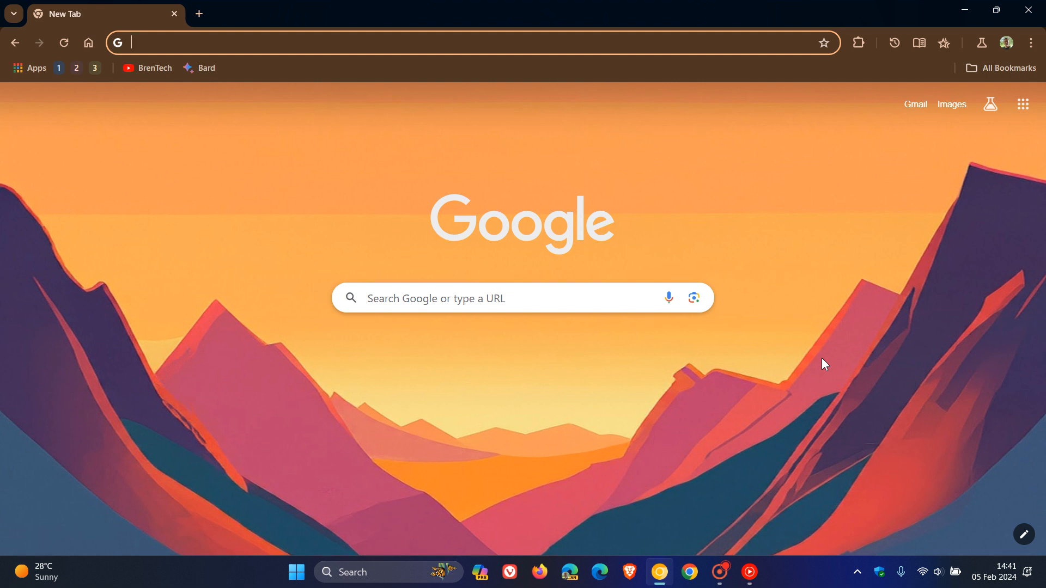
pyautogui.moveTo(885, 334)
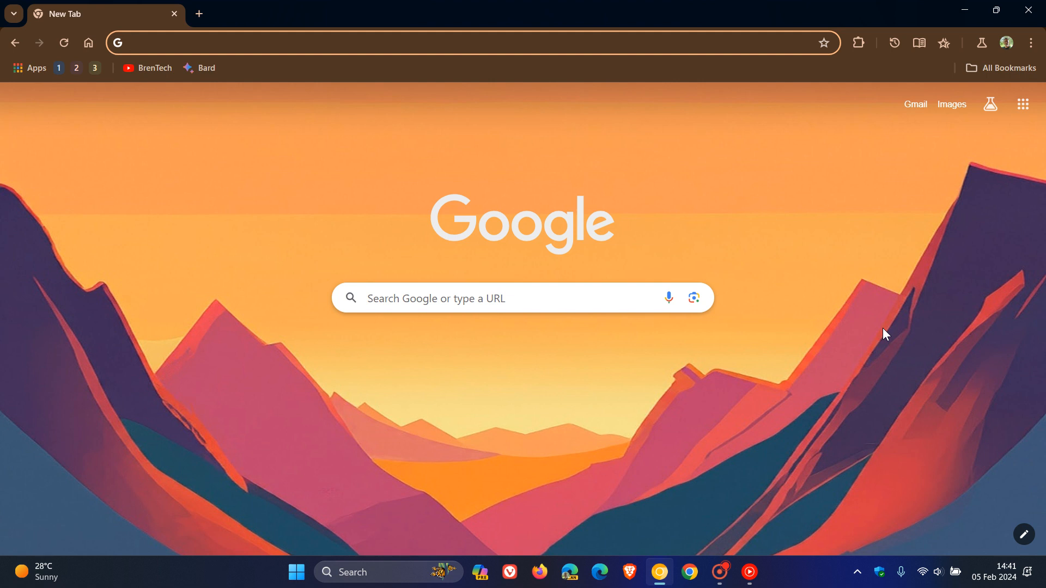
pyautogui.click(267, 43)
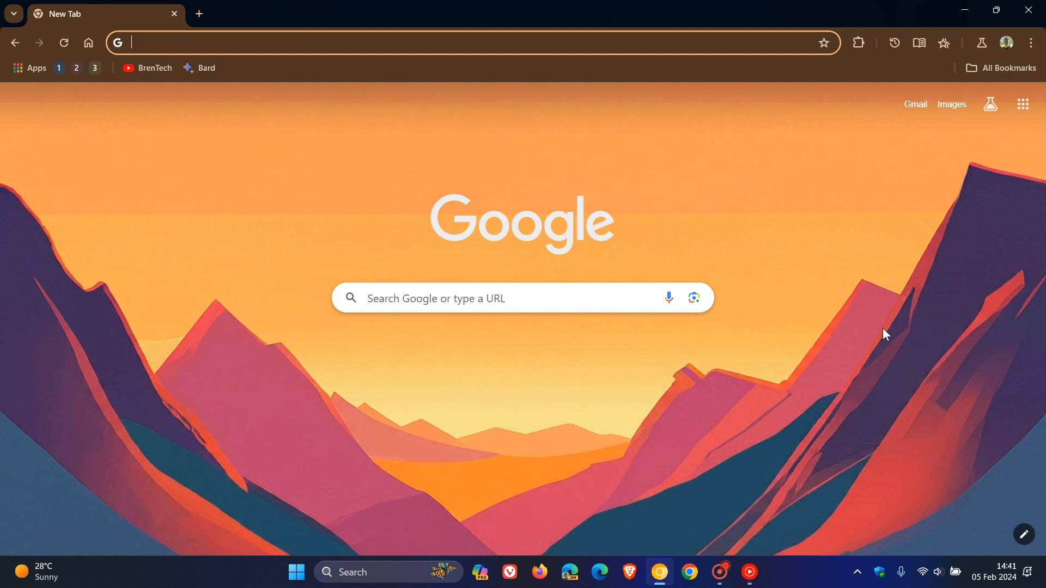
pyautogui.moveTo(839, 374)
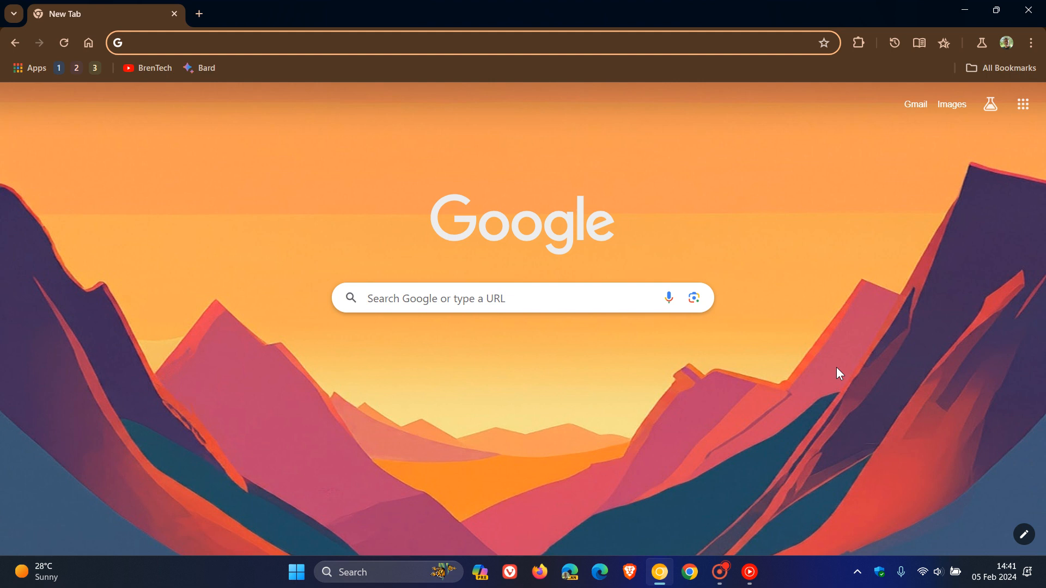
pyautogui.moveTo(845, 305)
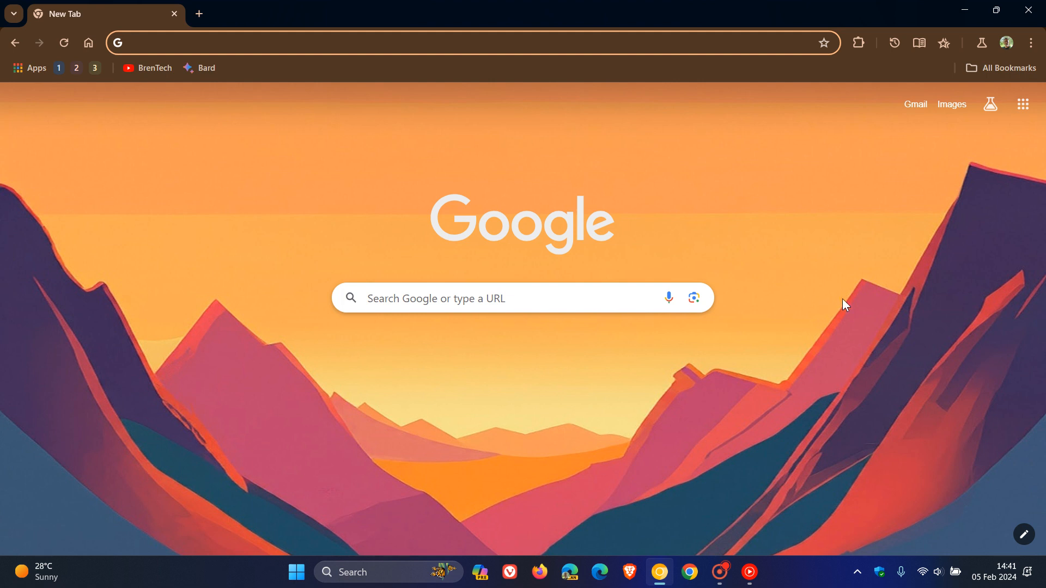
pyautogui.click(1030, 43)
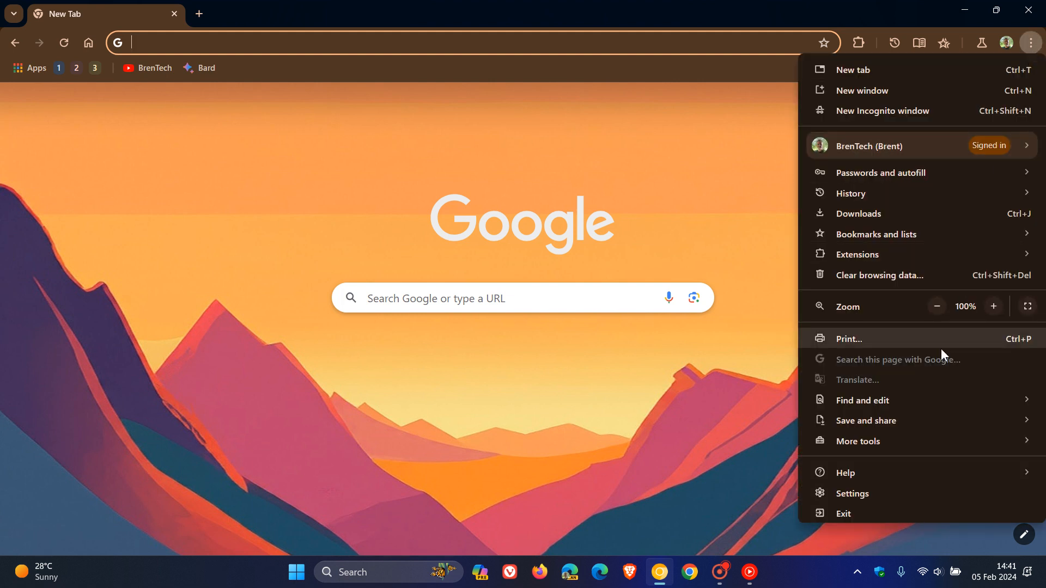
pyautogui.click(858, 441)
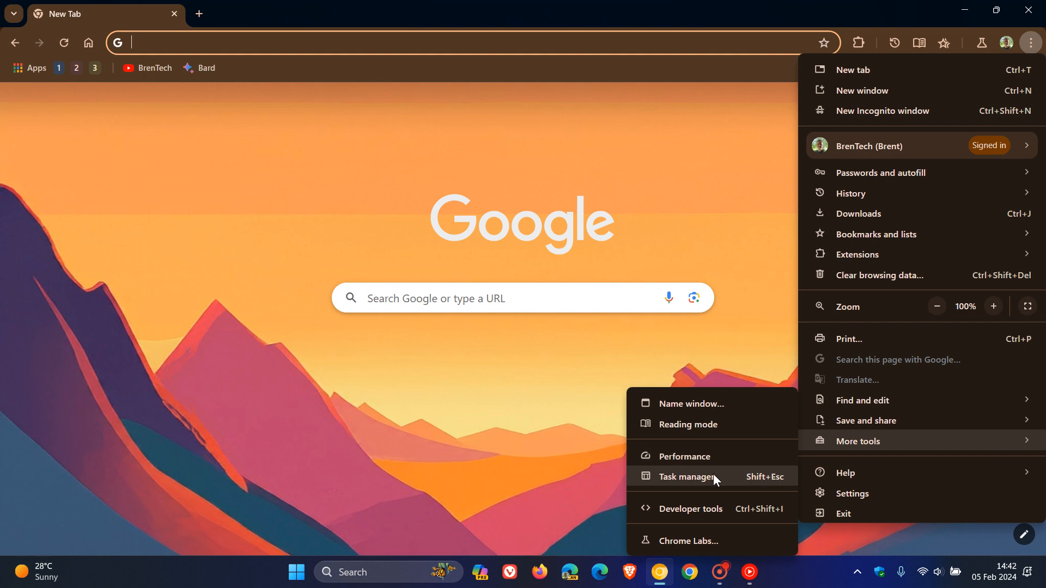
pyautogui.click(687, 477)
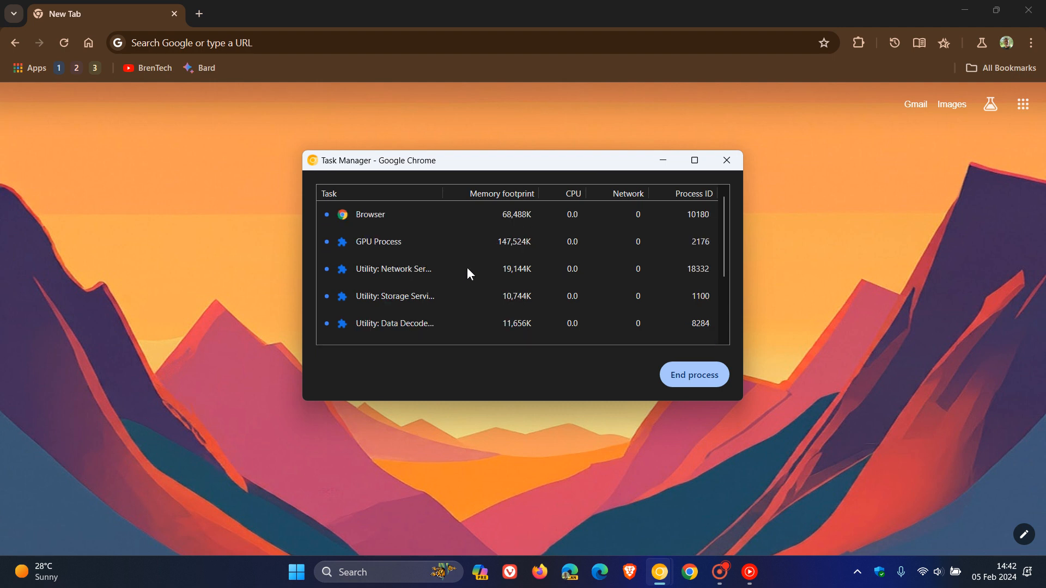
pyautogui.moveTo(414, 274)
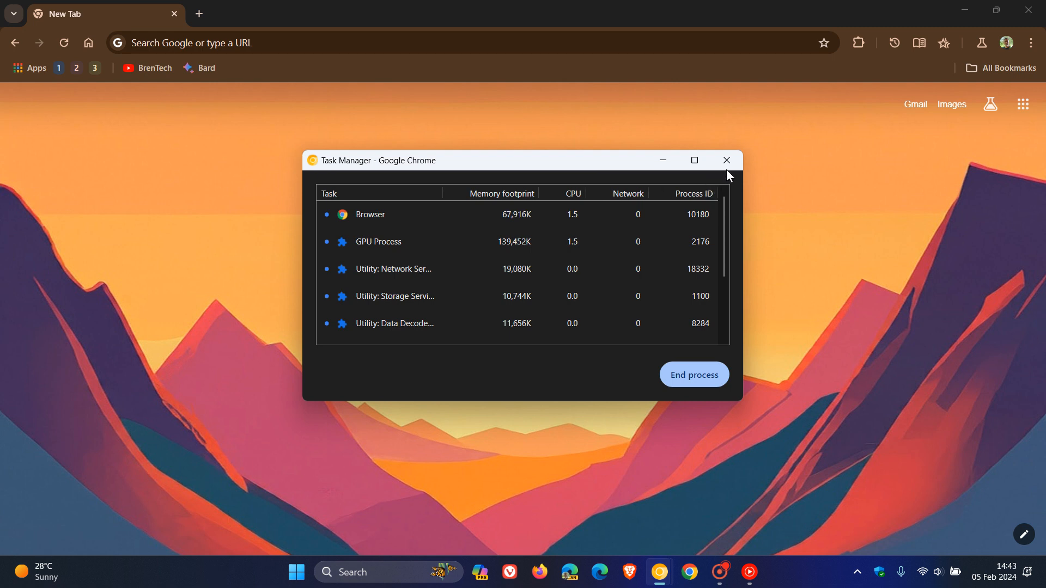
pyautogui.click(727, 160)
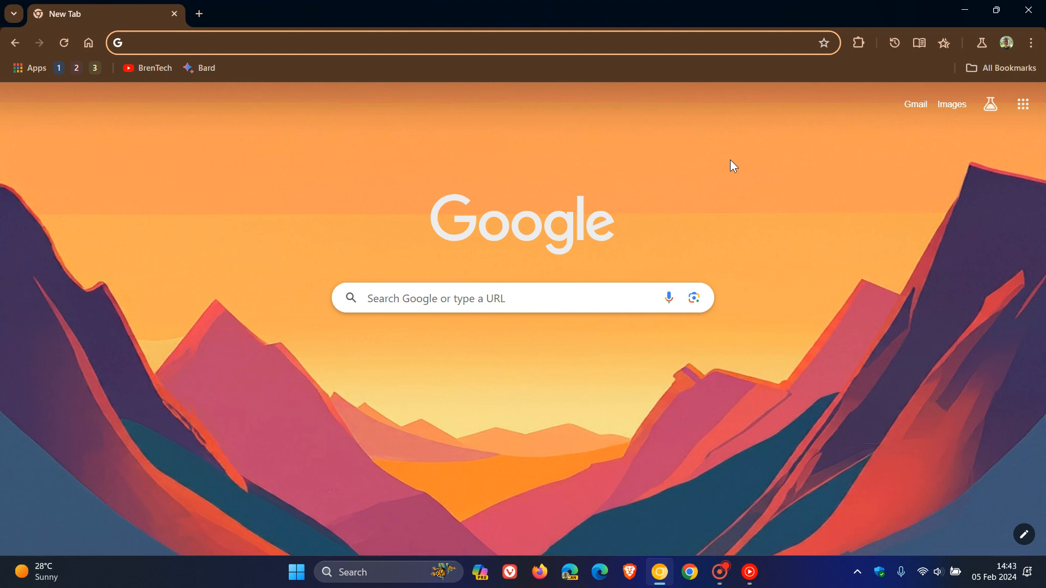
pyautogui.moveTo(390, 180)
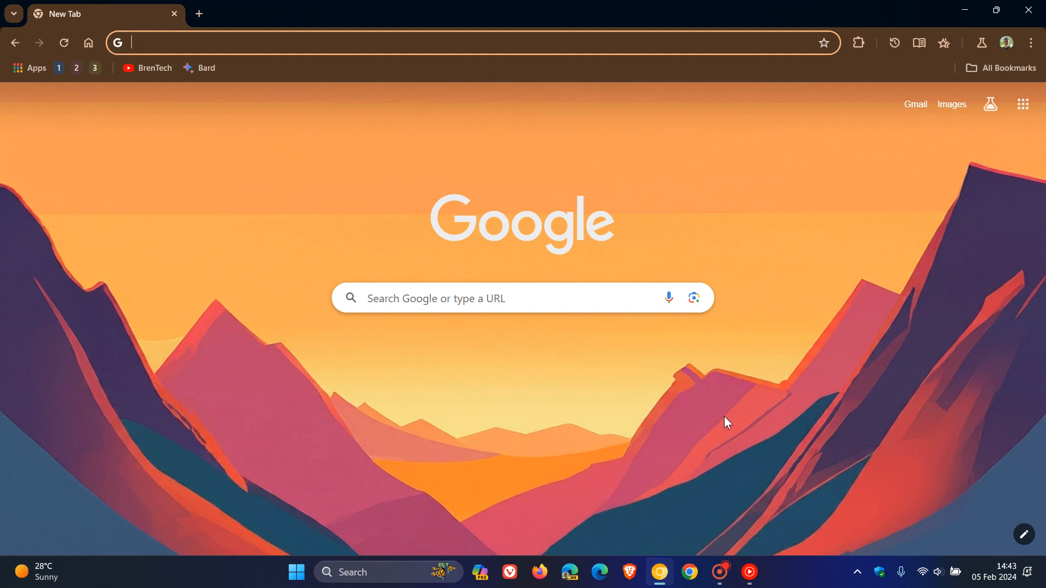
pyautogui.moveTo(846, 342)
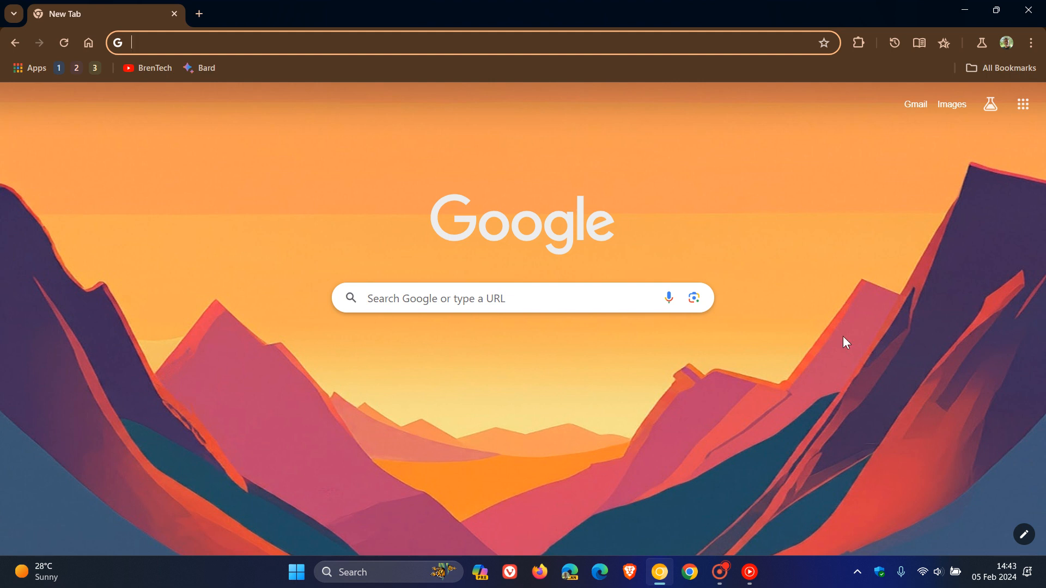
pyautogui.moveTo(794, 305)
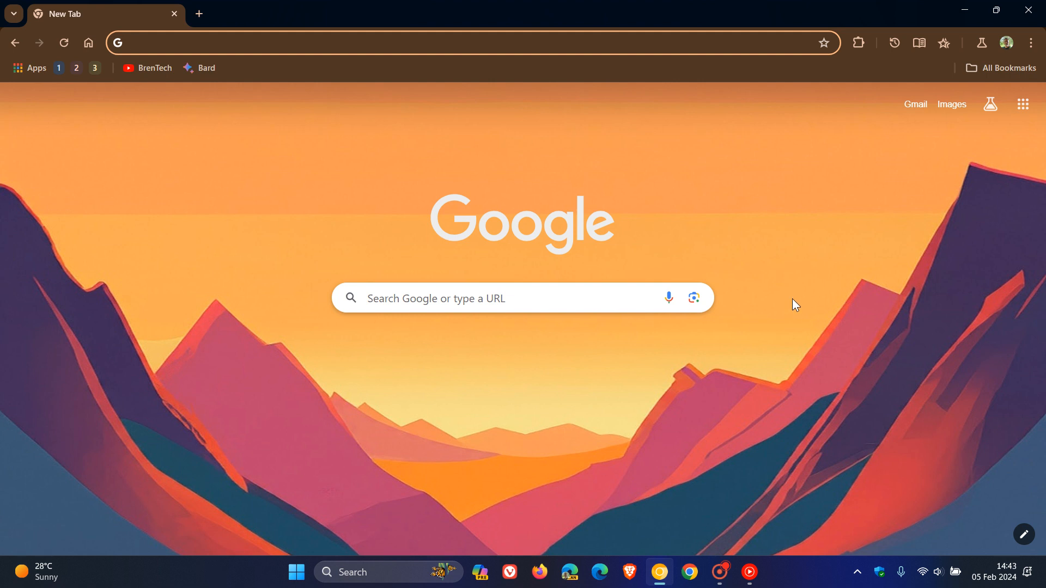
pyautogui.moveTo(220, 327)
pyautogui.write('chrome://')
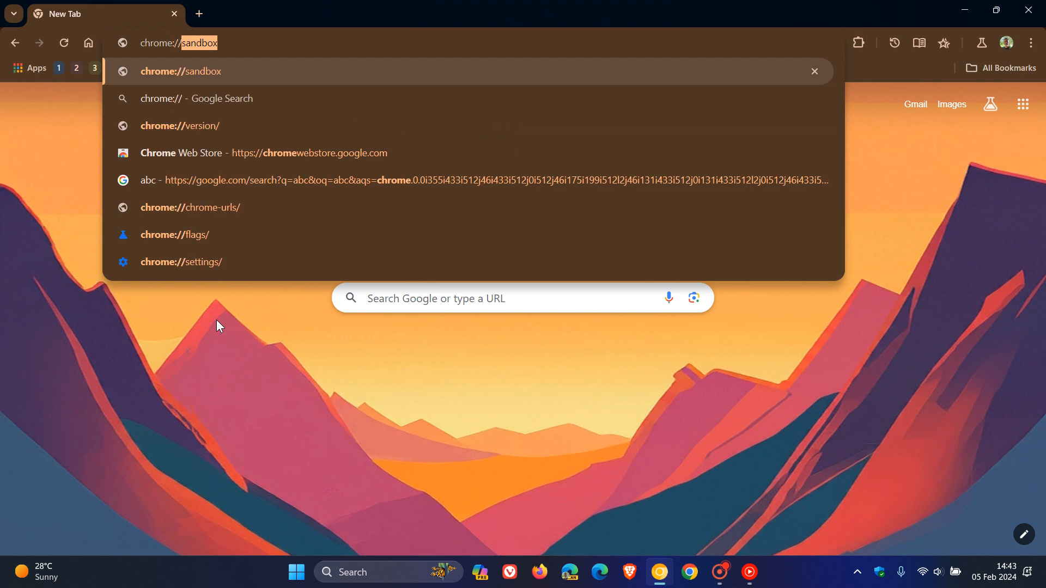
pyautogui.moveTo(183, 249)
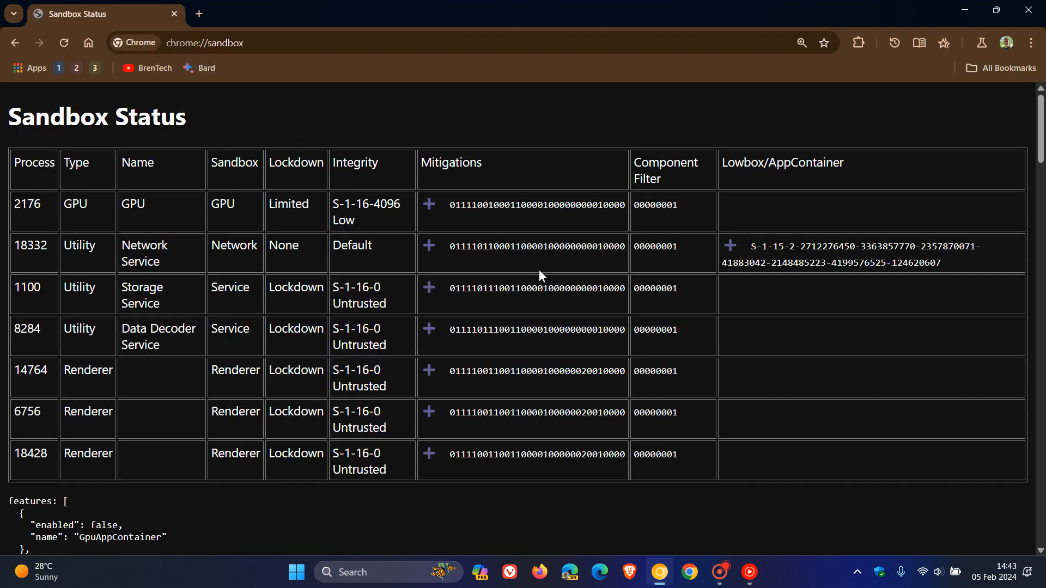
pyautogui.moveTo(361, 132)
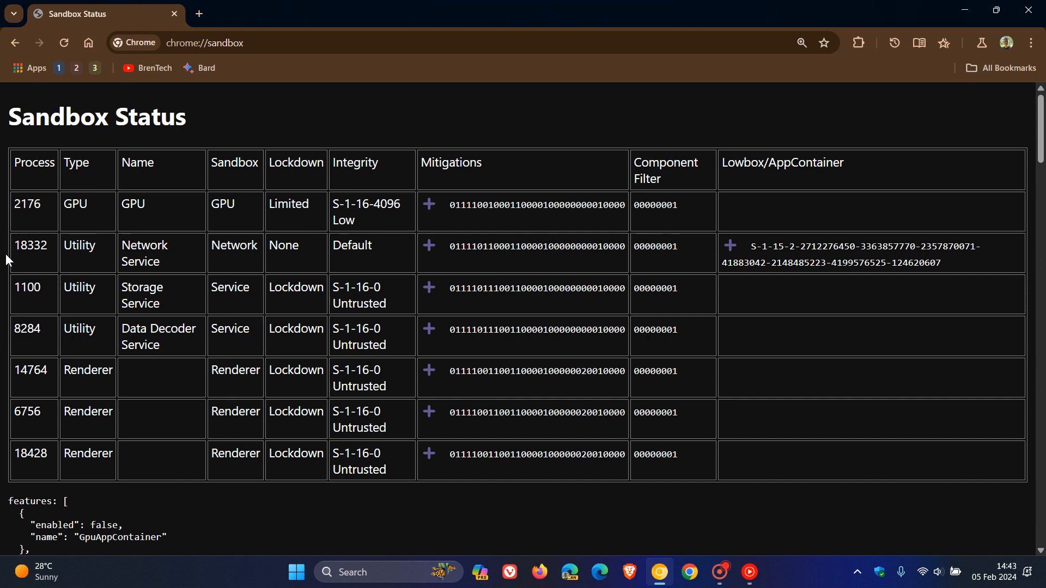
pyautogui.moveTo(46, 268)
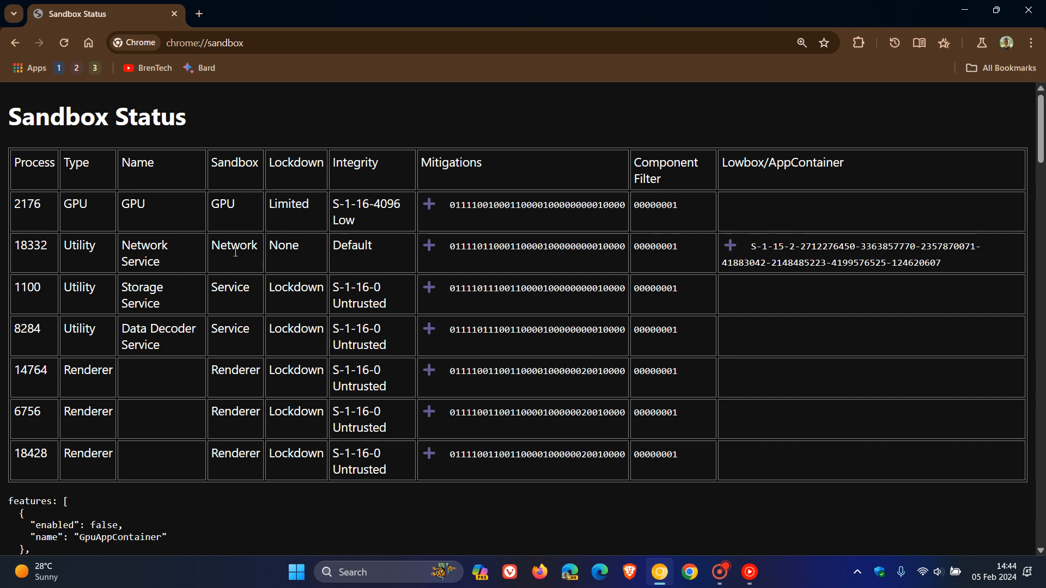
pyautogui.moveTo(197, 270)
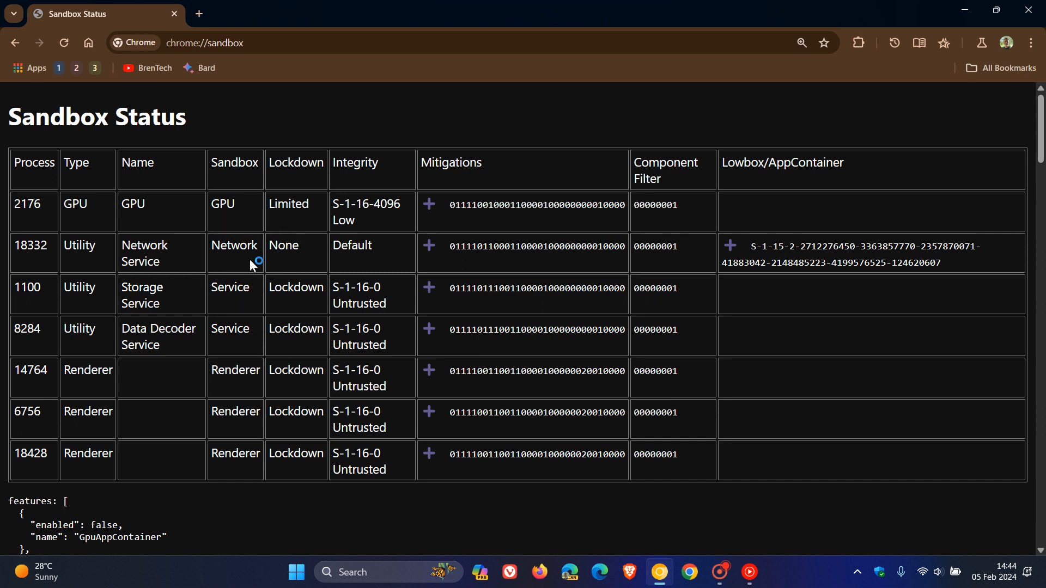
pyautogui.moveTo(252, 266)
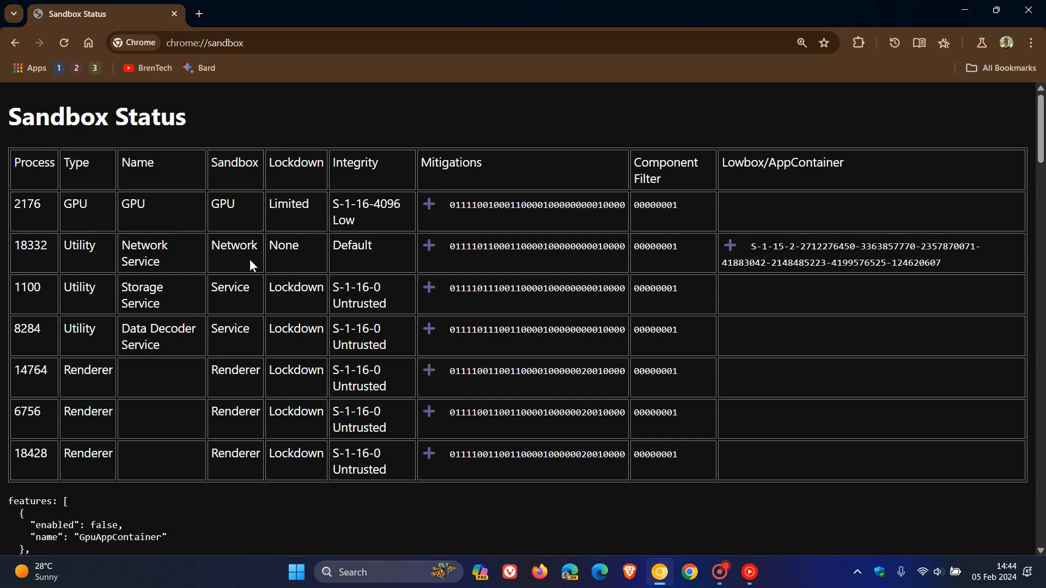
pyautogui.click(429, 247)
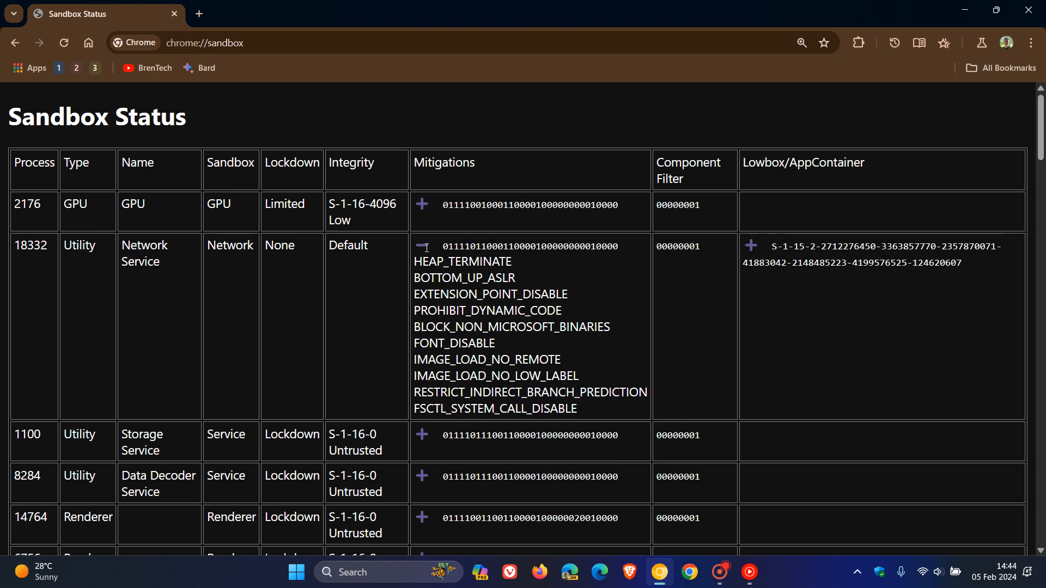
pyautogui.click(421, 247)
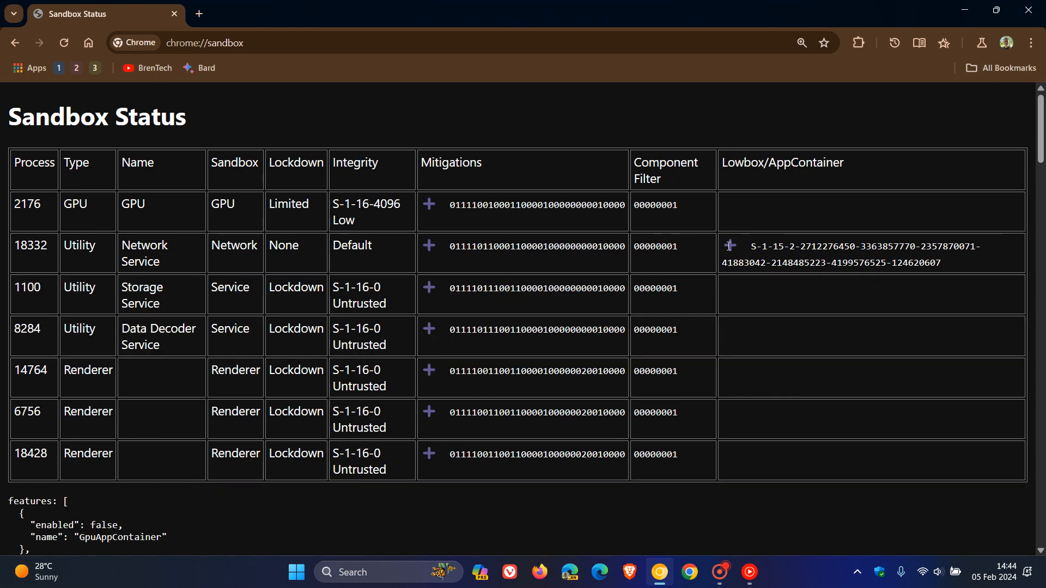
pyautogui.click(730, 245)
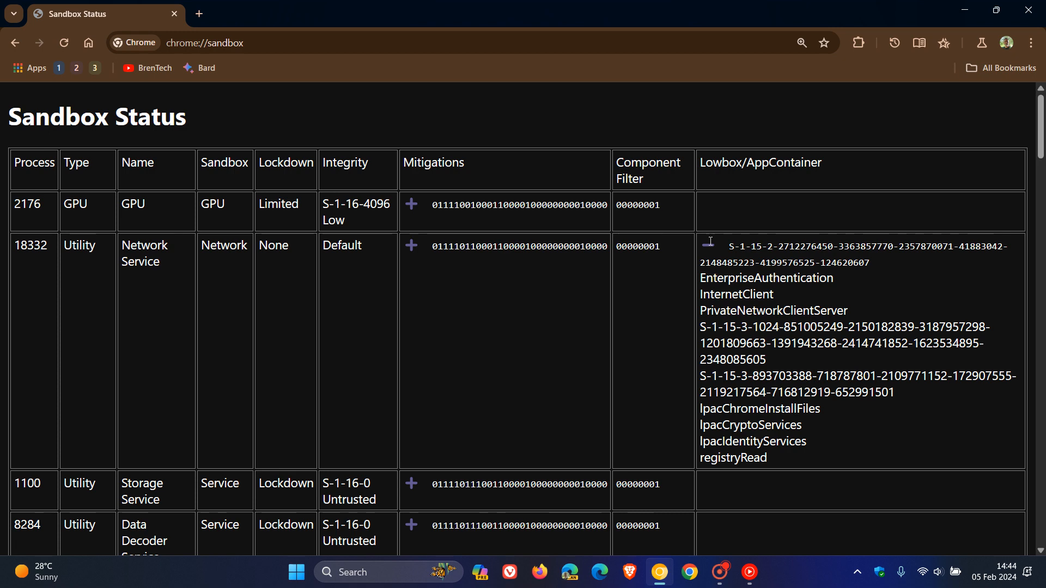
pyautogui.click(709, 242)
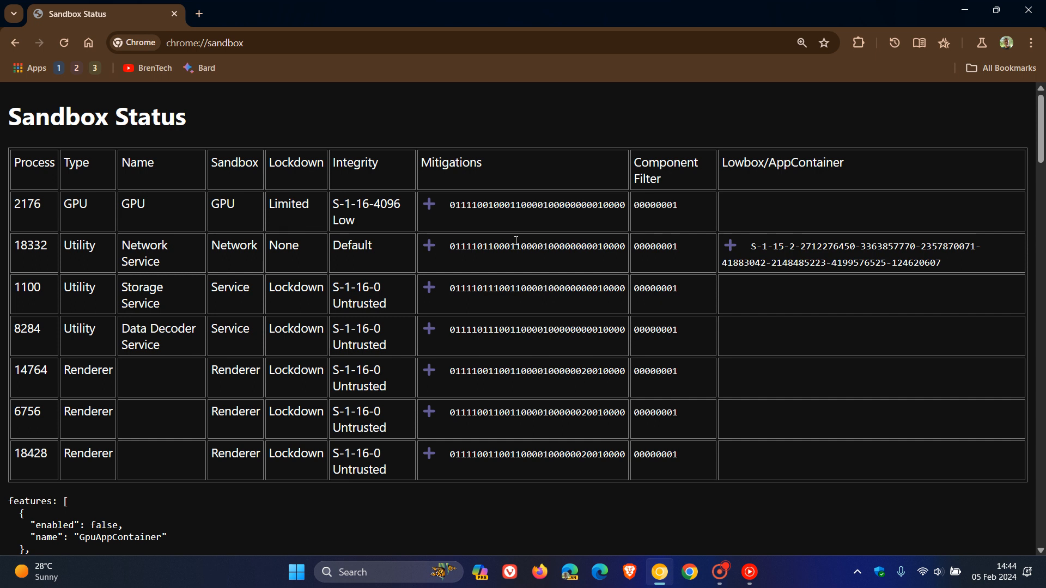
pyautogui.moveTo(202, 241)
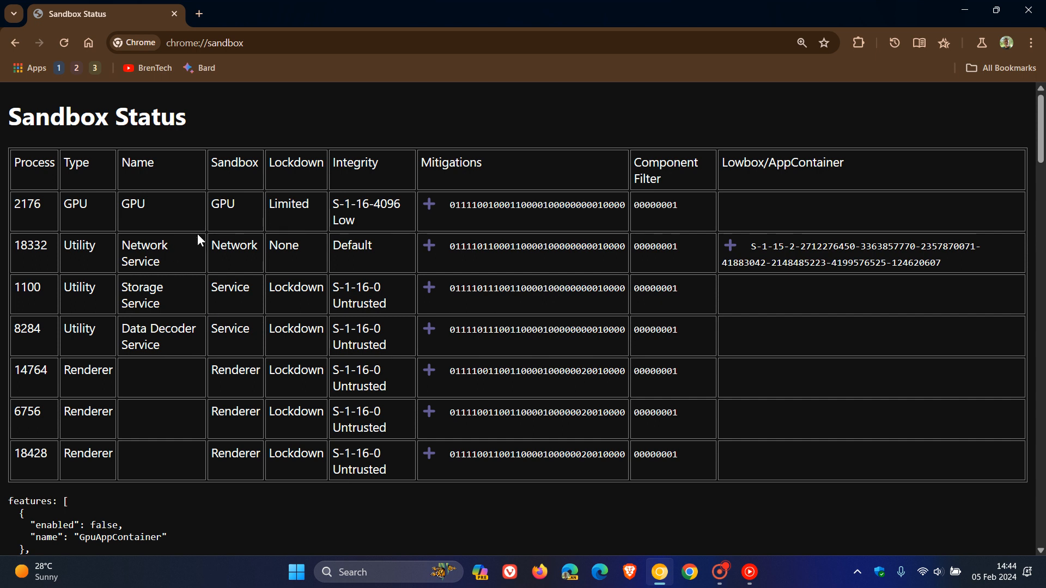
pyautogui.moveTo(264, 276)
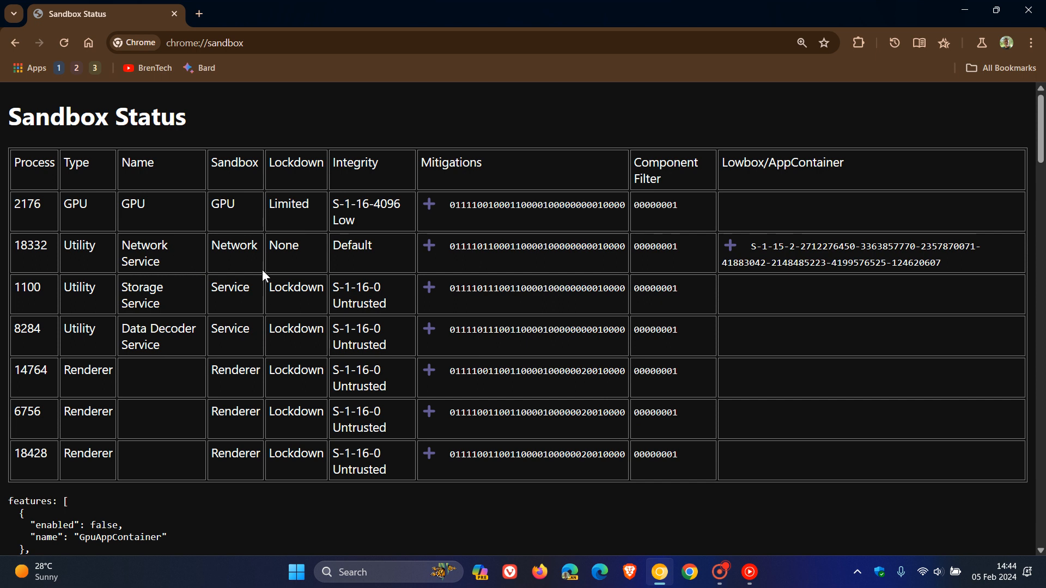
pyautogui.moveTo(195, 131)
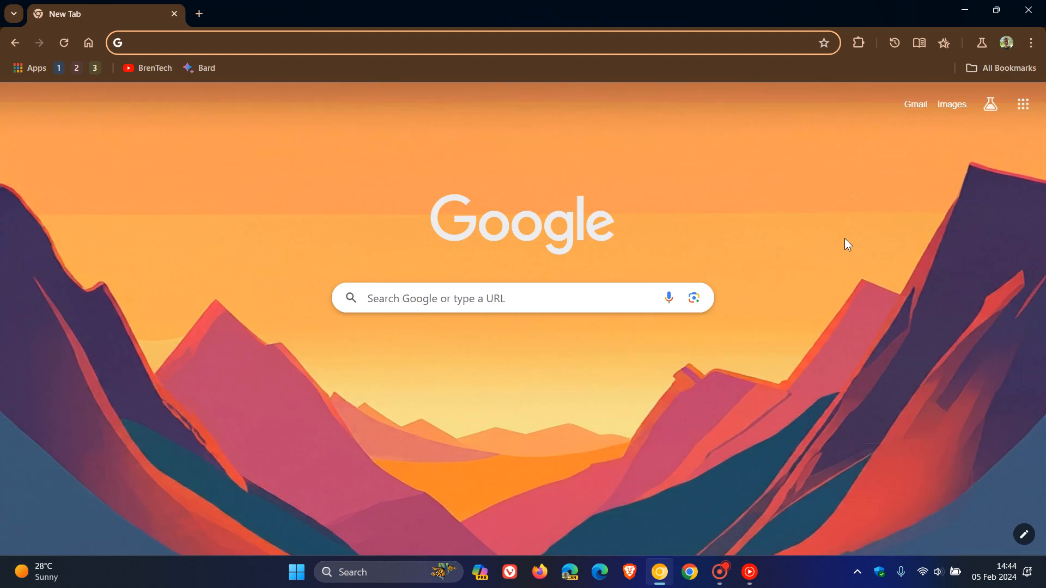
pyautogui.moveTo(786, 344)
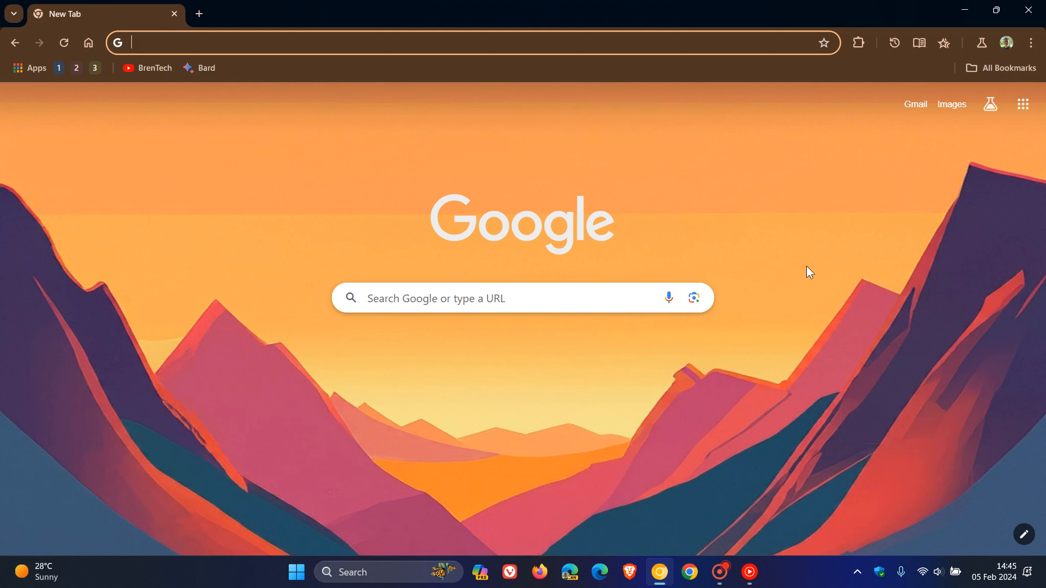
pyautogui.moveTo(467, 412)
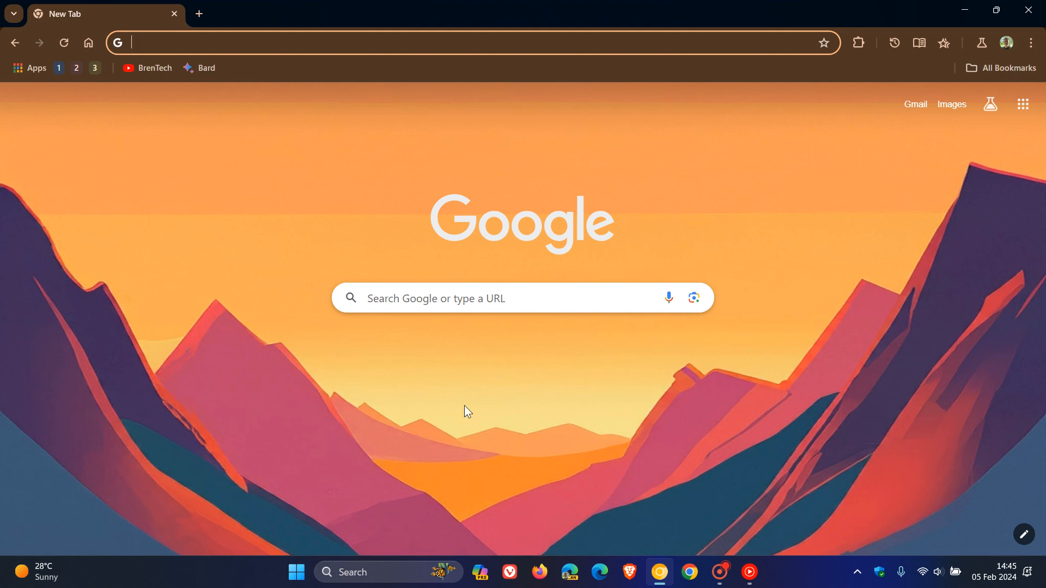
pyautogui.moveTo(798, 335)
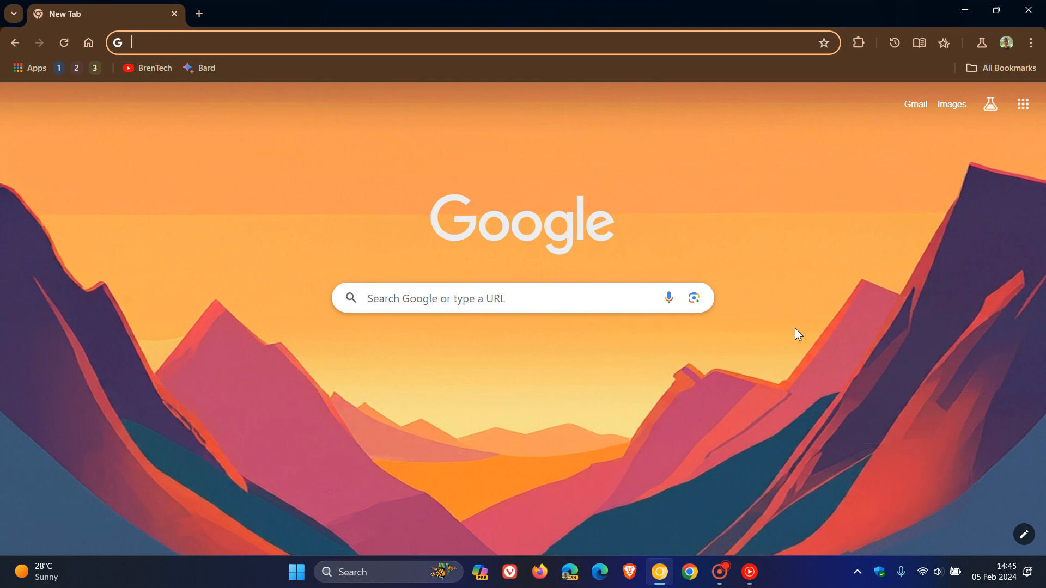